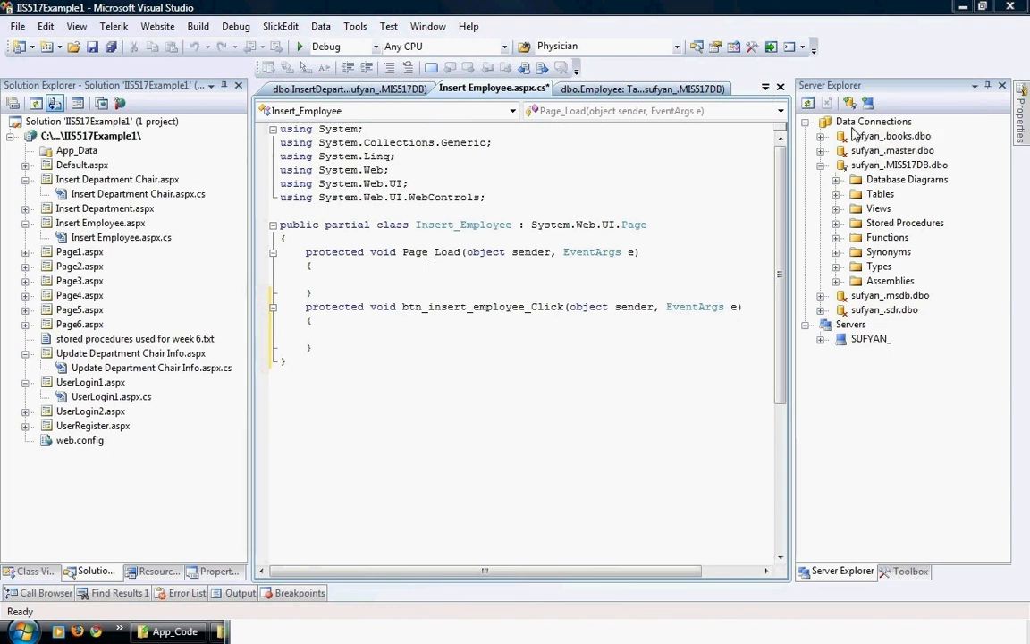
Add a new stored procedure under the database's Stored Procedures node in Server Explorer.
left_click(905, 222)
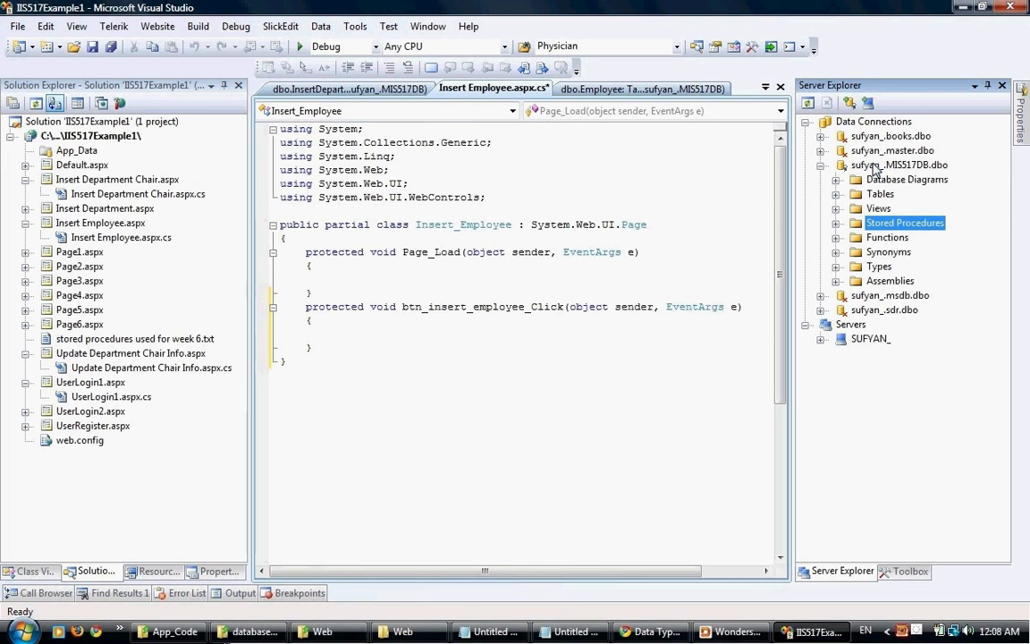
right_click(905, 222)
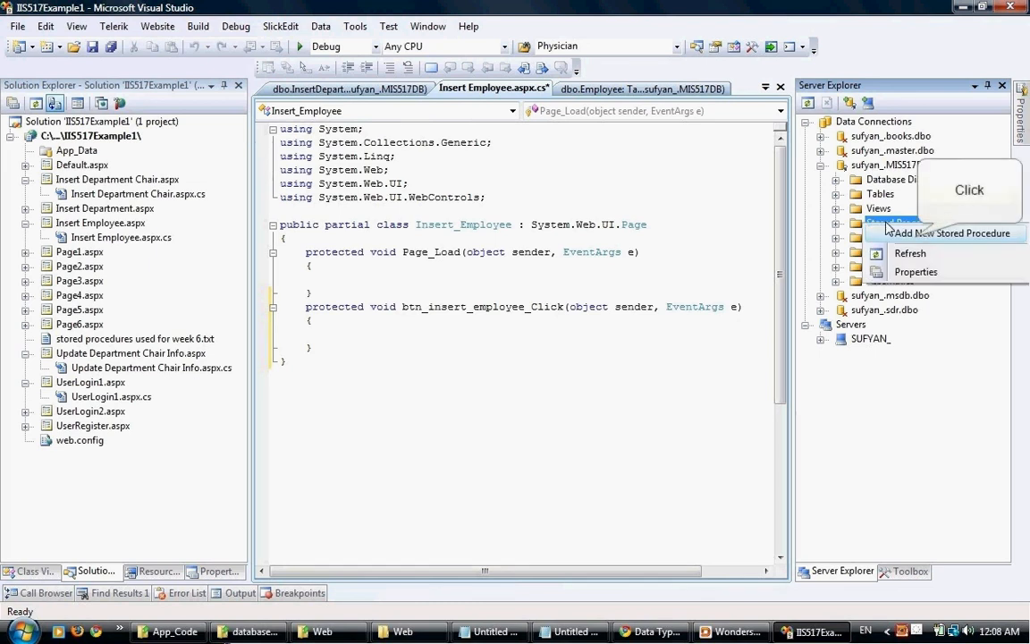
left_click(951, 232)
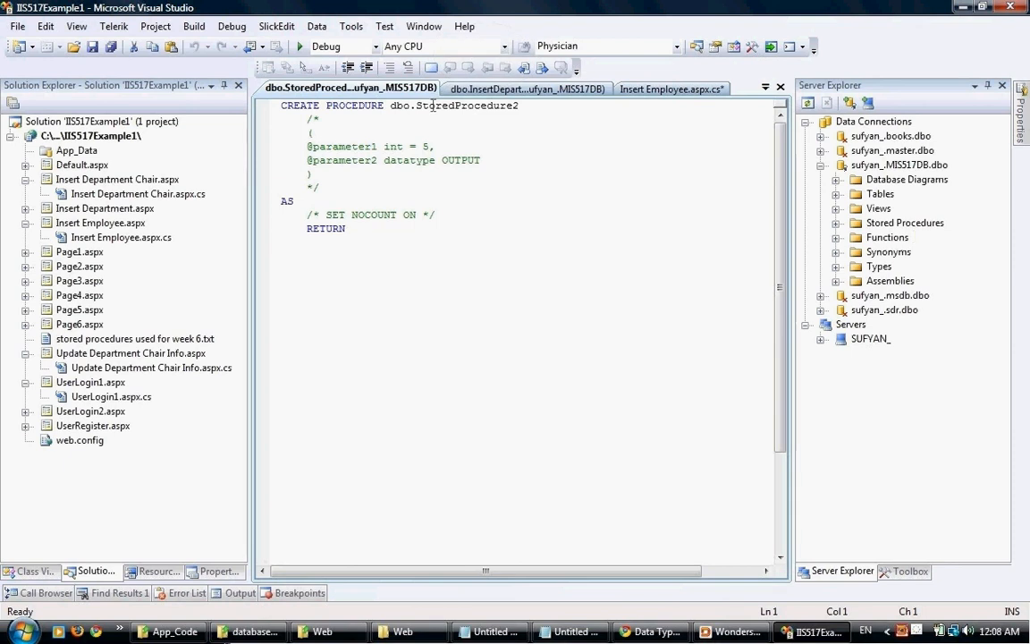
type("I")
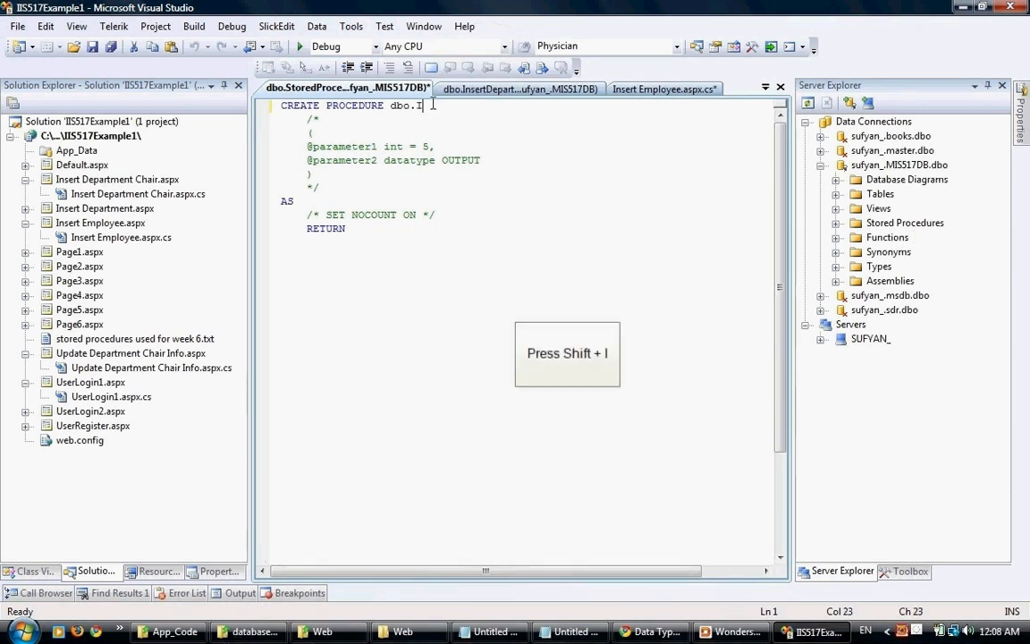
type("nsertE")
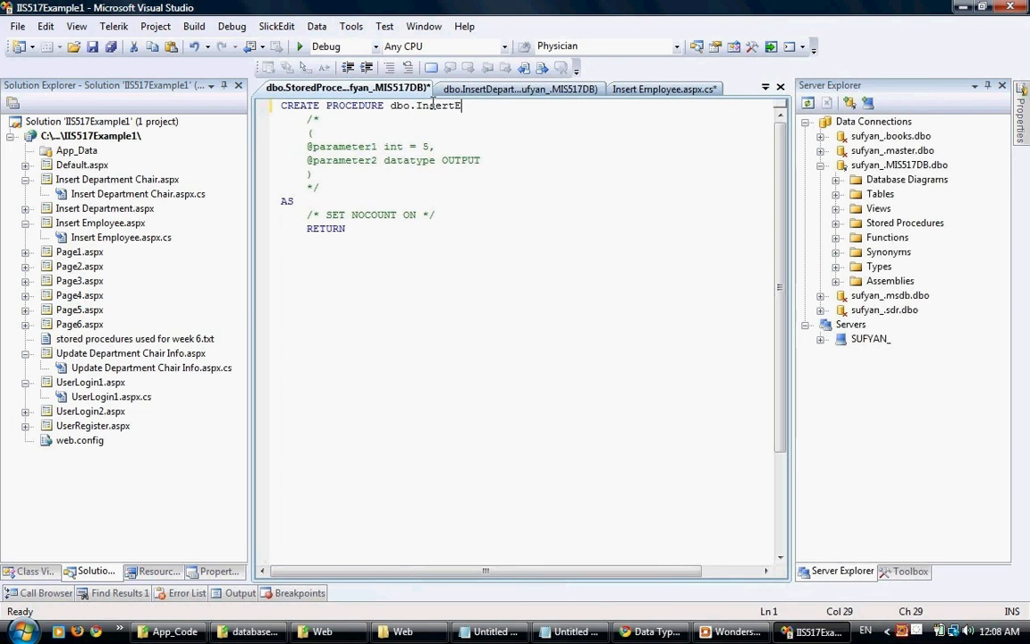
type("mployee")
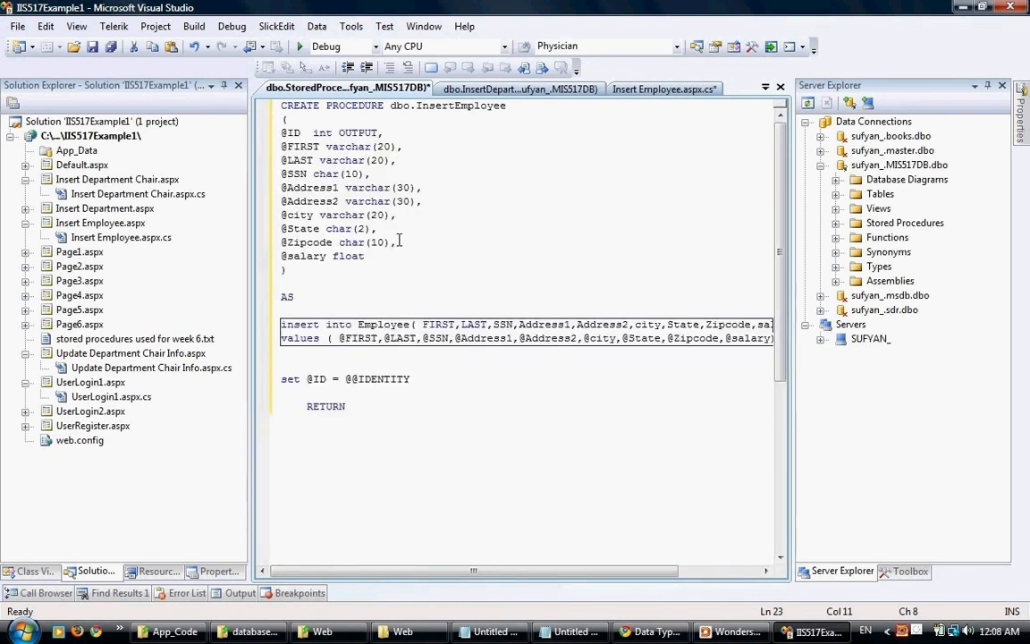
left_click(905, 221)
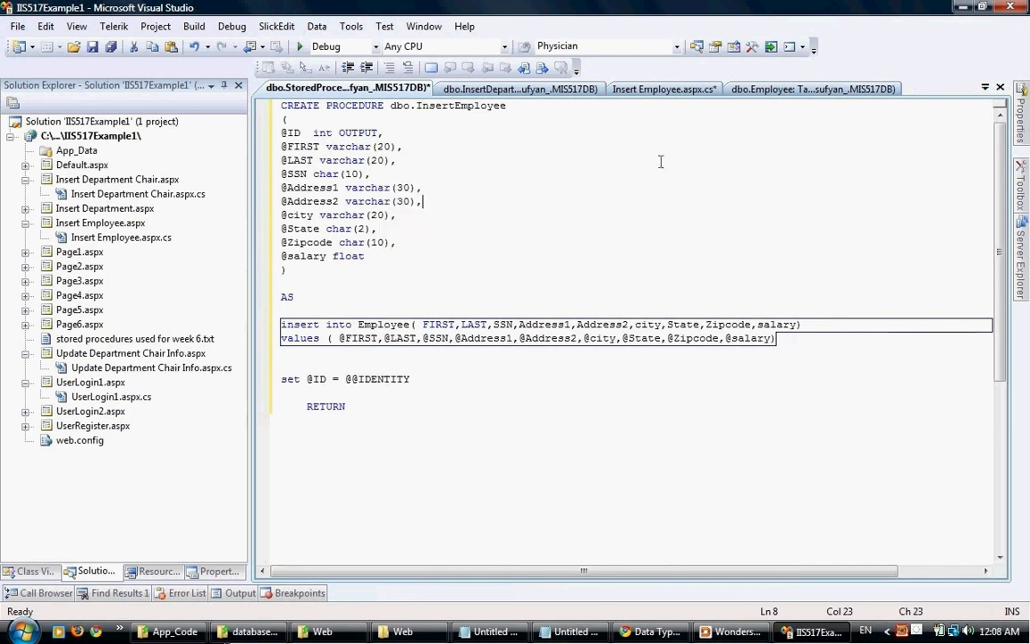
left_click_drag(281, 132, 364, 257)
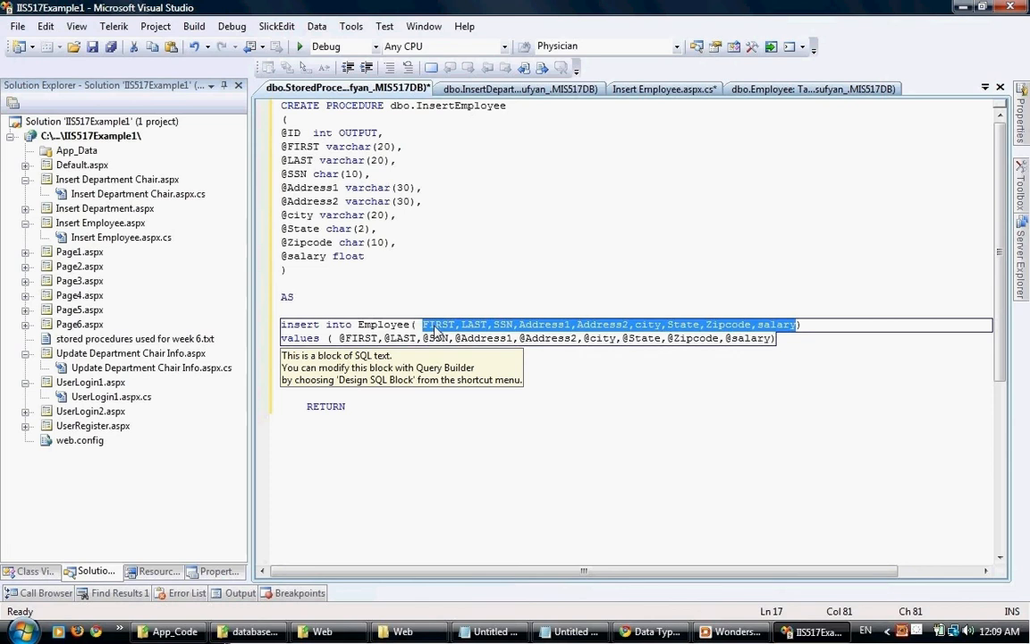
left_click(433, 324)
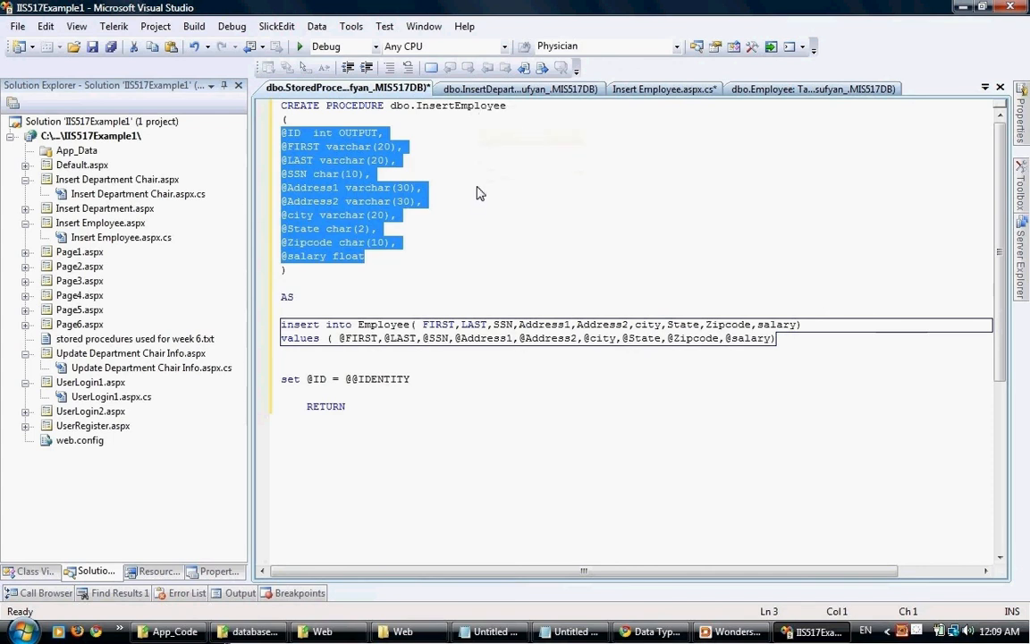
left_click(475, 183)
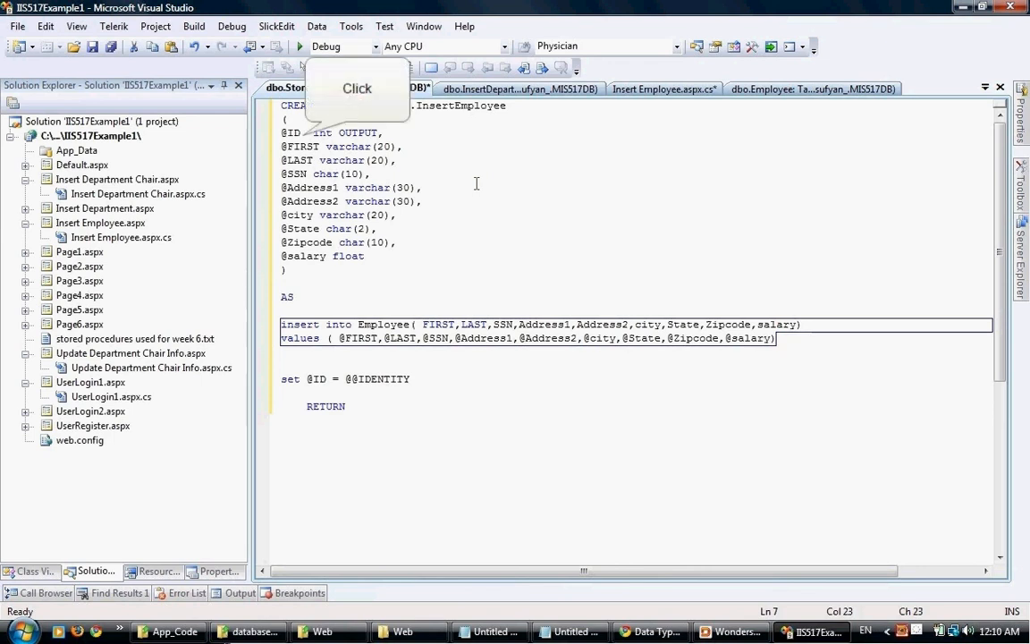
double_click(290, 133)
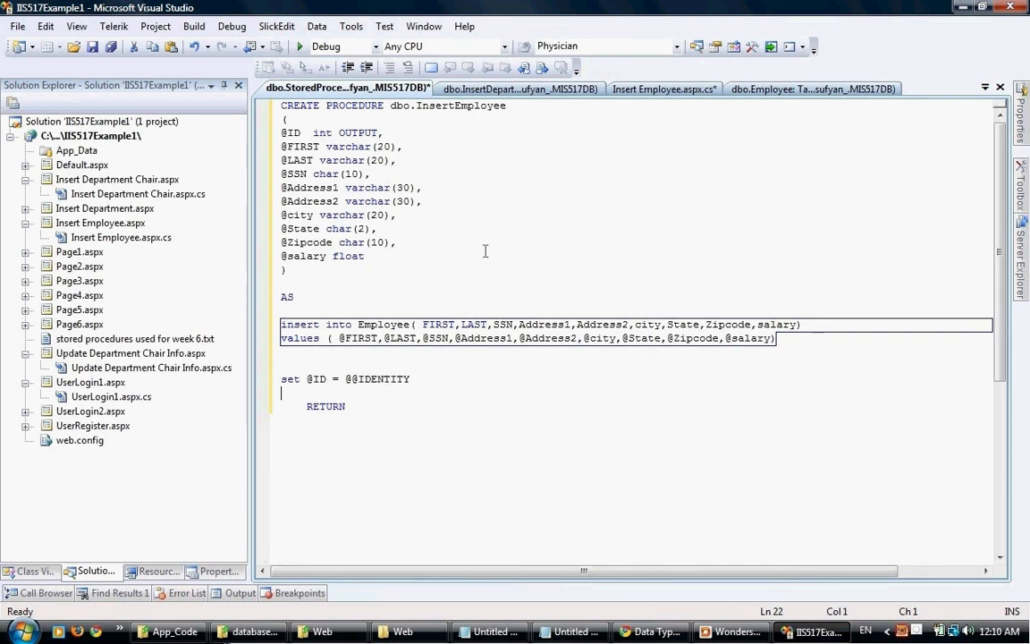
Save the InsertEmployee procedure to the database and return to Insert Employee.aspx.cs.
double_click(461, 105)
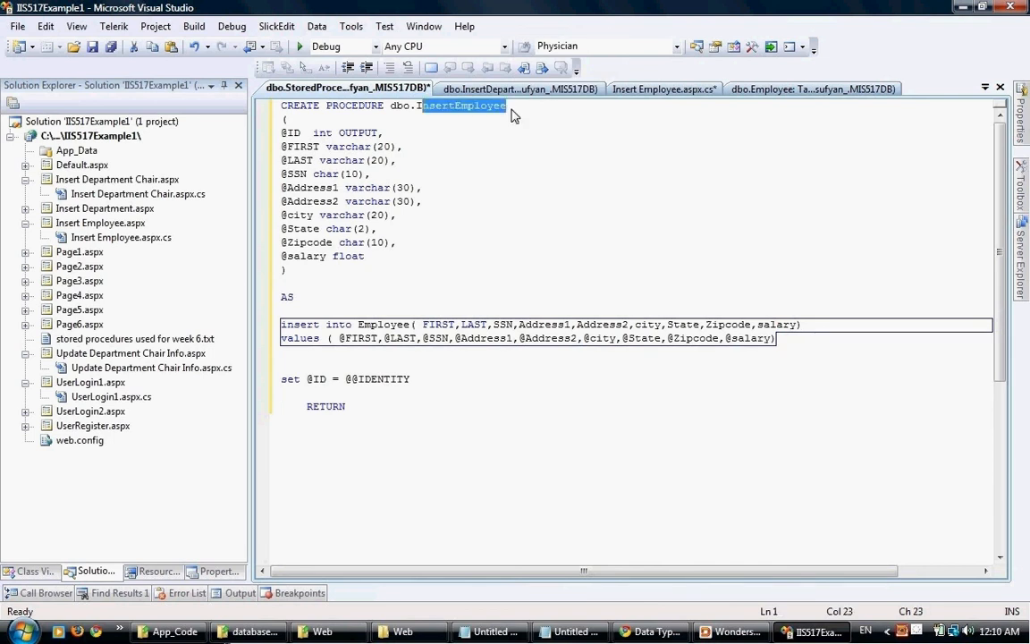
right_click(347, 88)
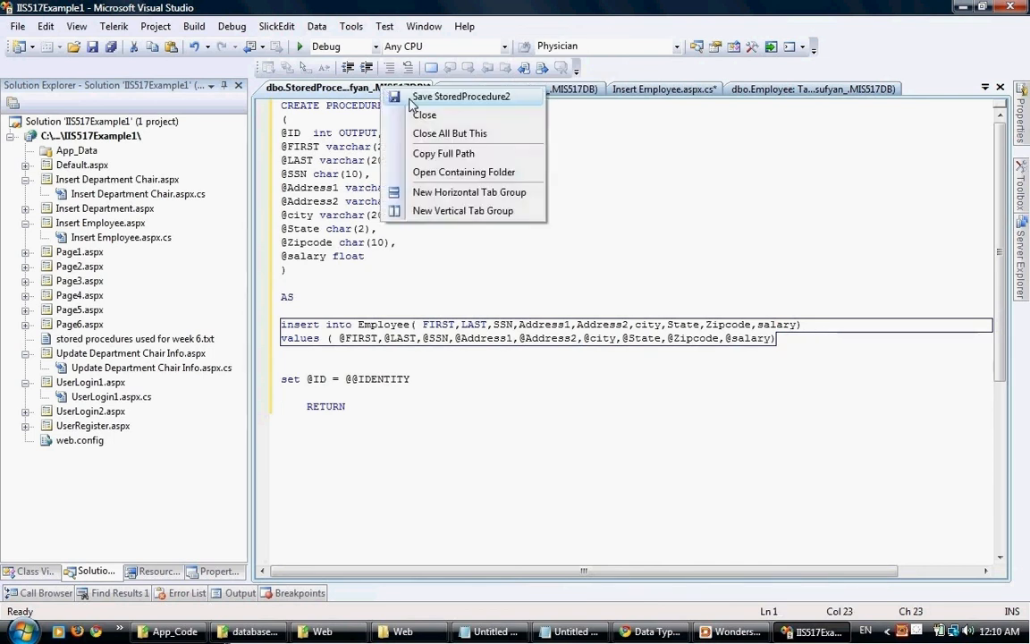
left_click(462, 97)
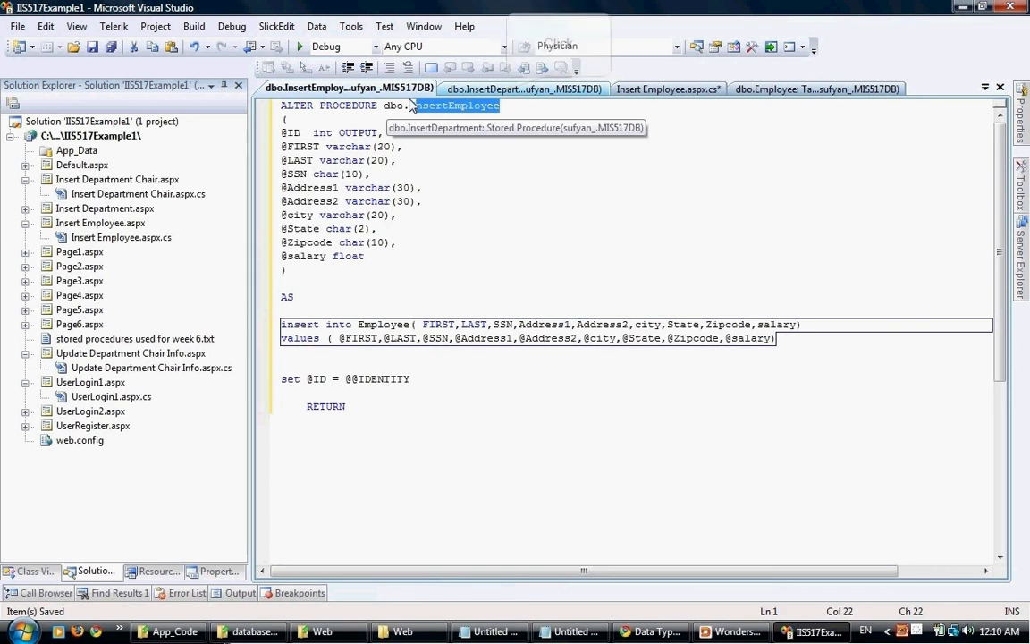
left_click(522, 90)
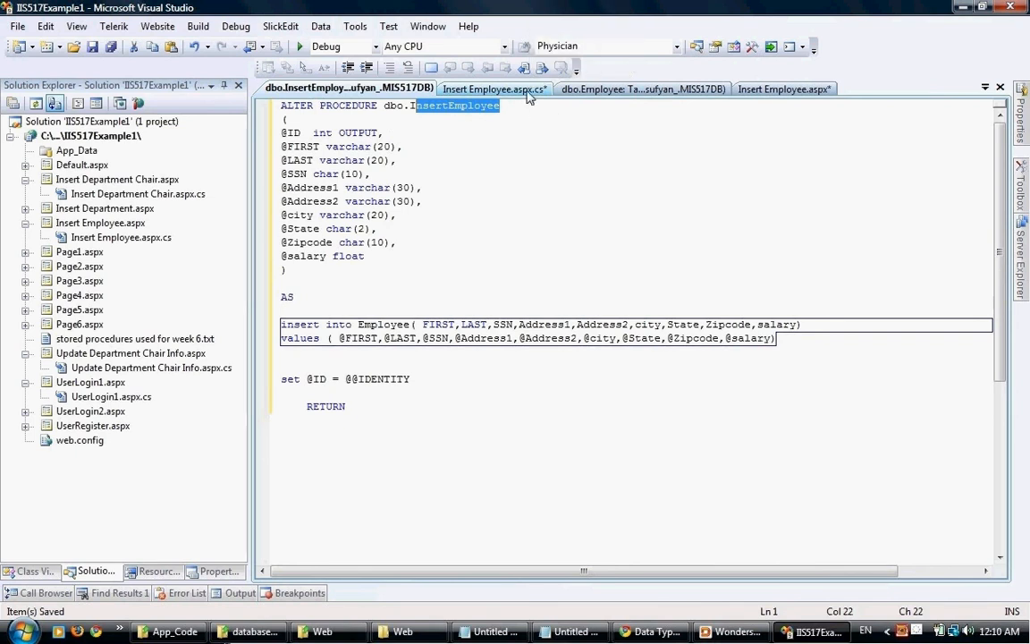
left_click(493, 89)
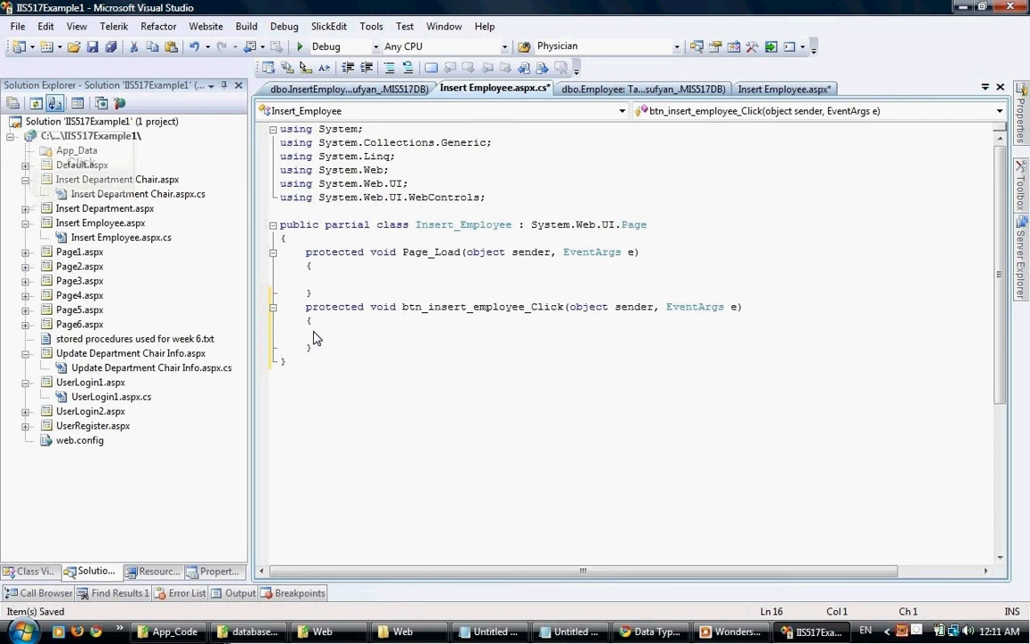
Copy Insert Department.aspx.cs using directives (System.Data.SqlClient, System.Web.Configuration) into Insert Employee.aspx.cs.
double_click(100, 236)
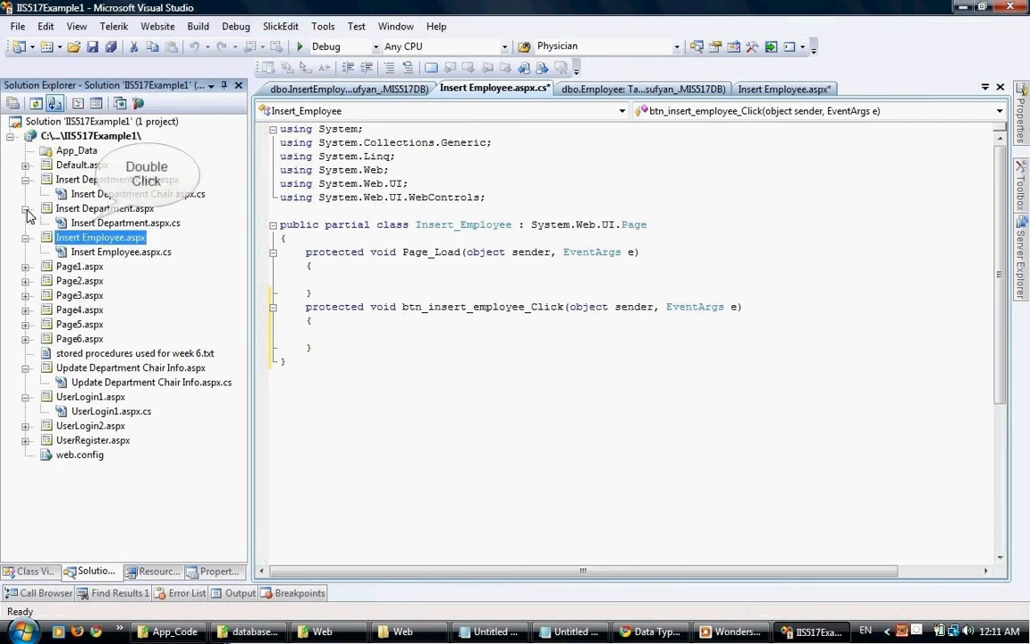
double_click(125, 222)
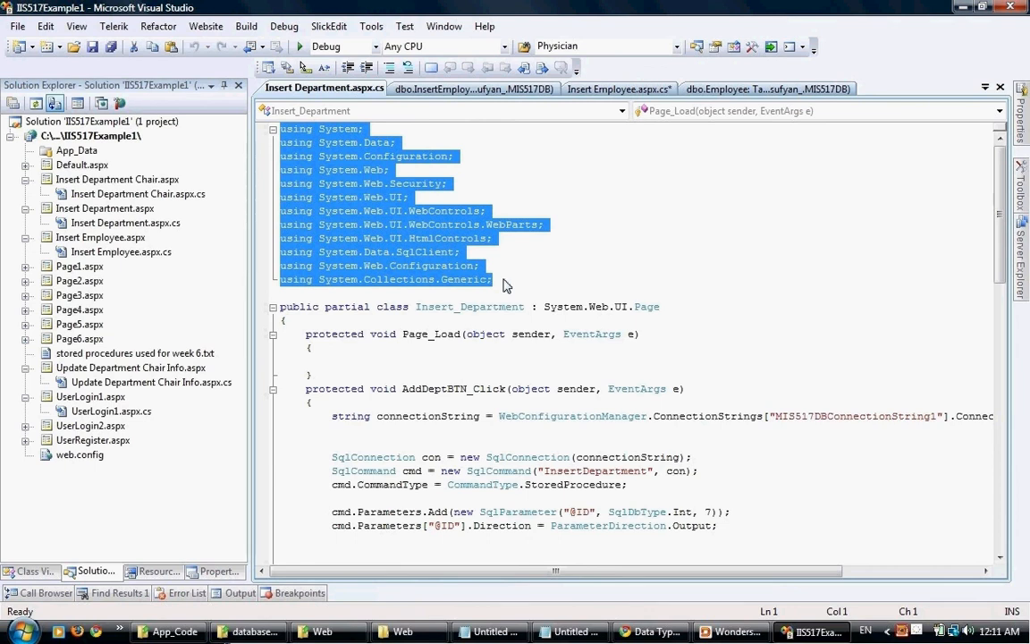
mouse_move(343, 170)
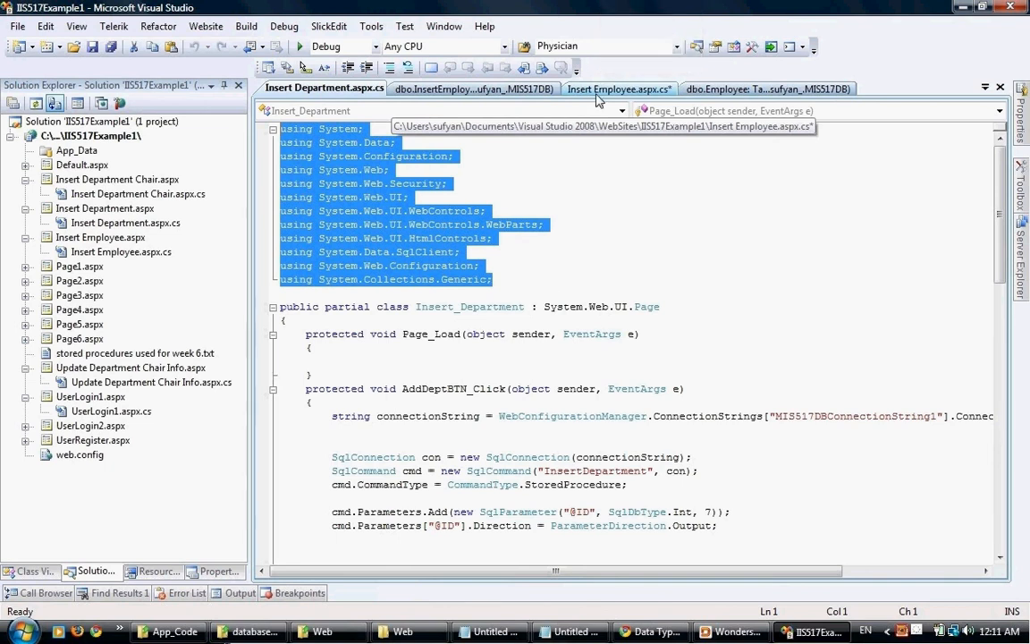
left_click(619, 89)
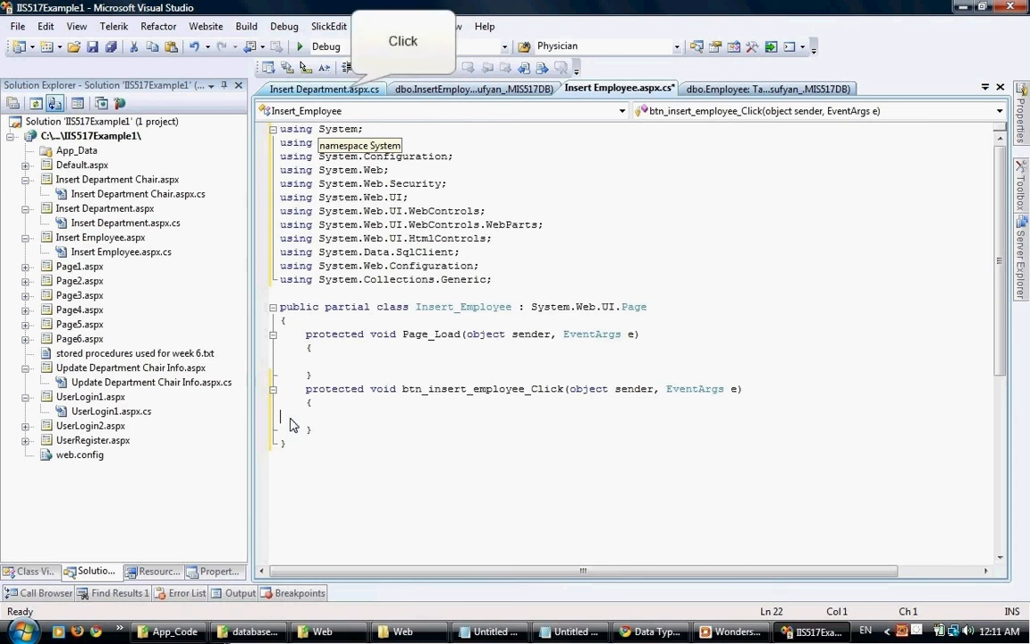
left_click(326, 89)
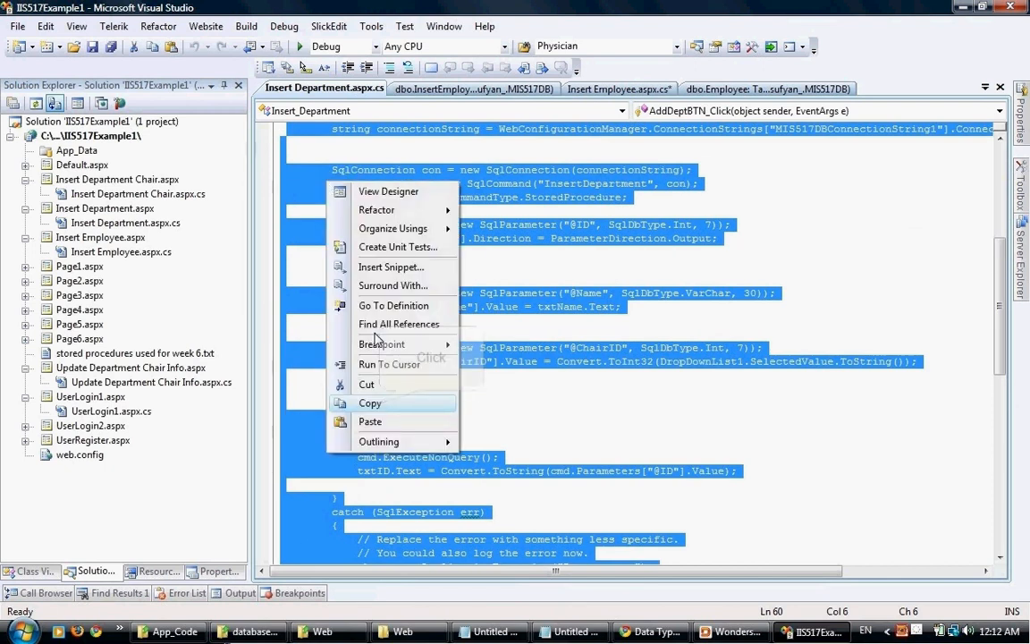
Paste the AddDeptBTN_Click connection, command, parameters and try/catch/finally into btn_insert_employee_Click.
left_click(619, 89)
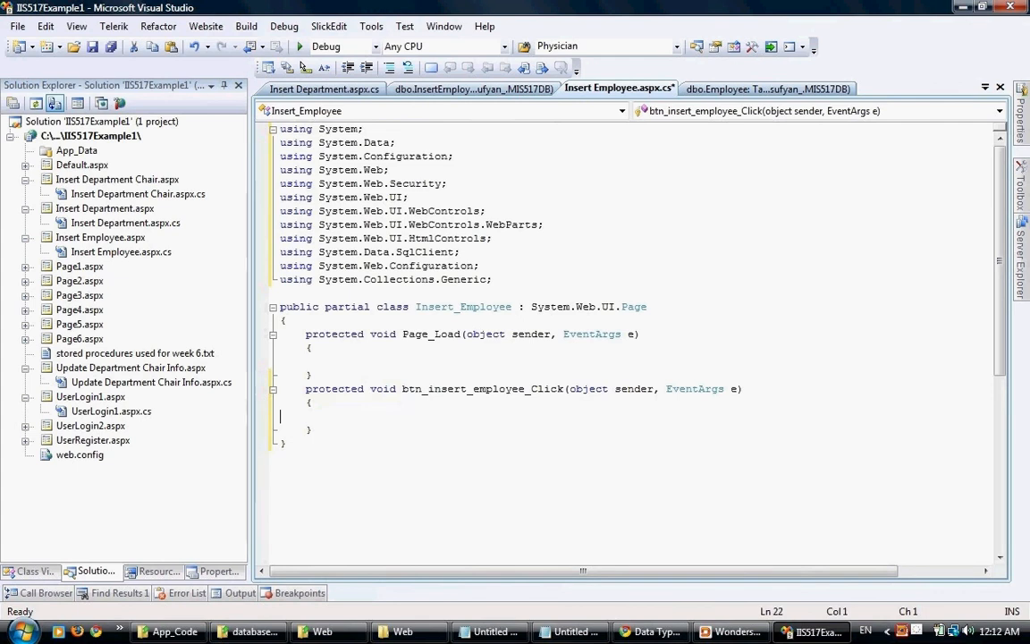
scroll("down", 3)
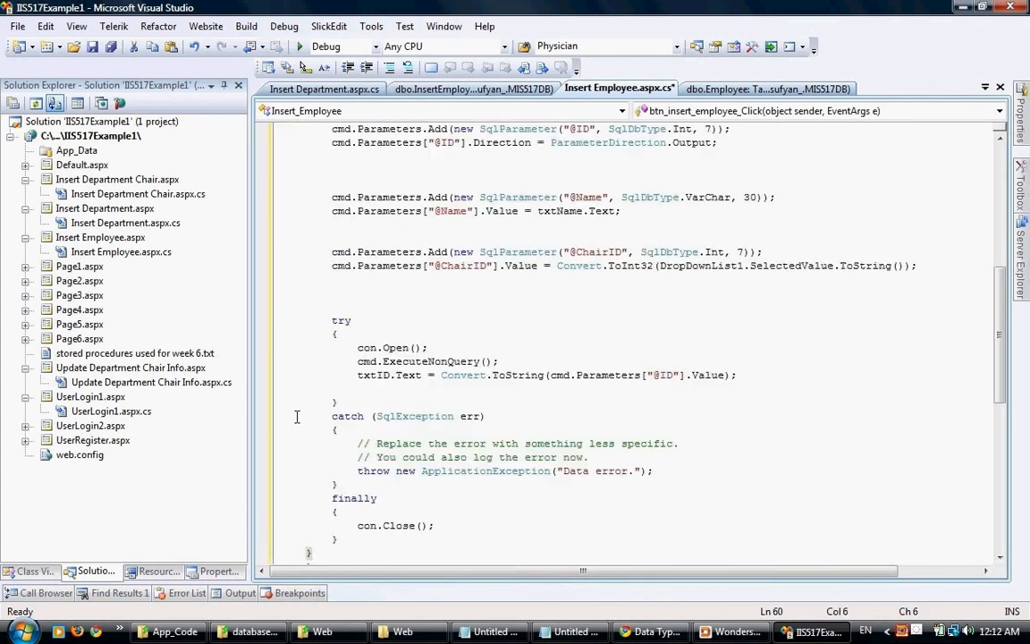
scroll("down", 3)
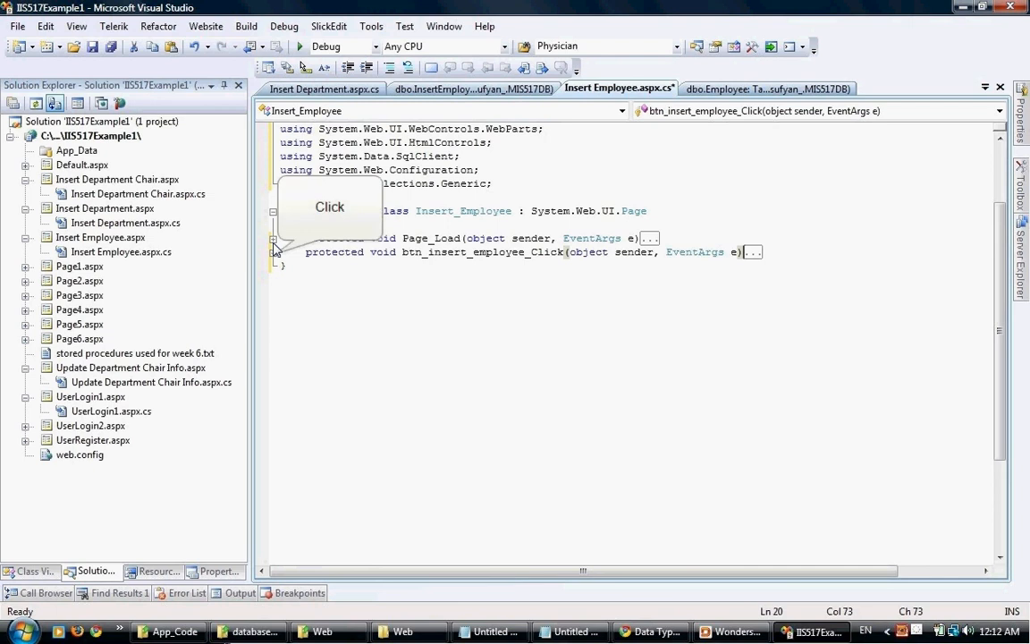
left_click(272, 250)
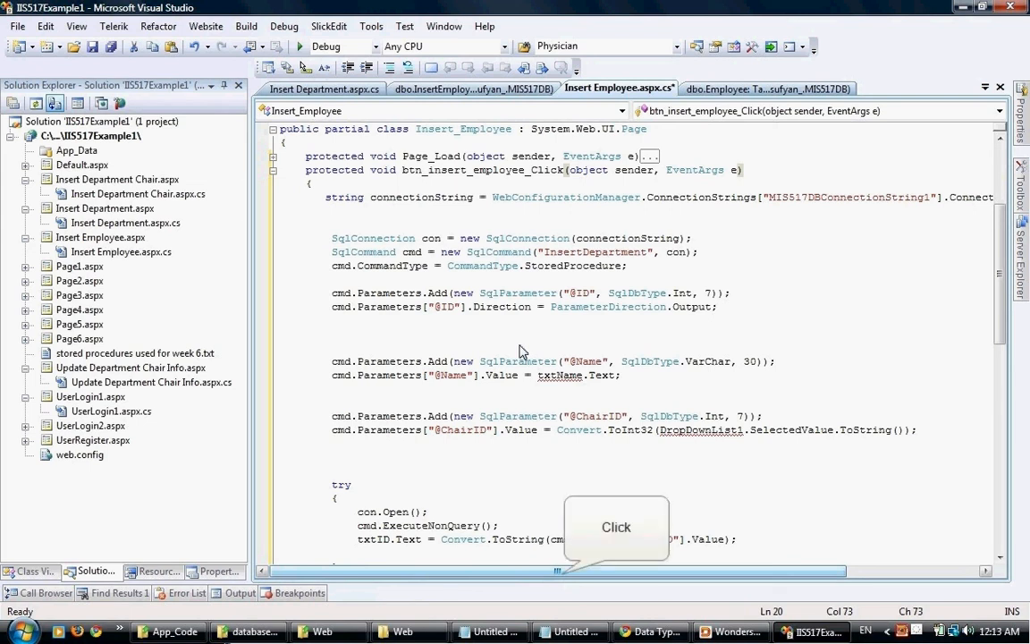
scroll("right", 3)
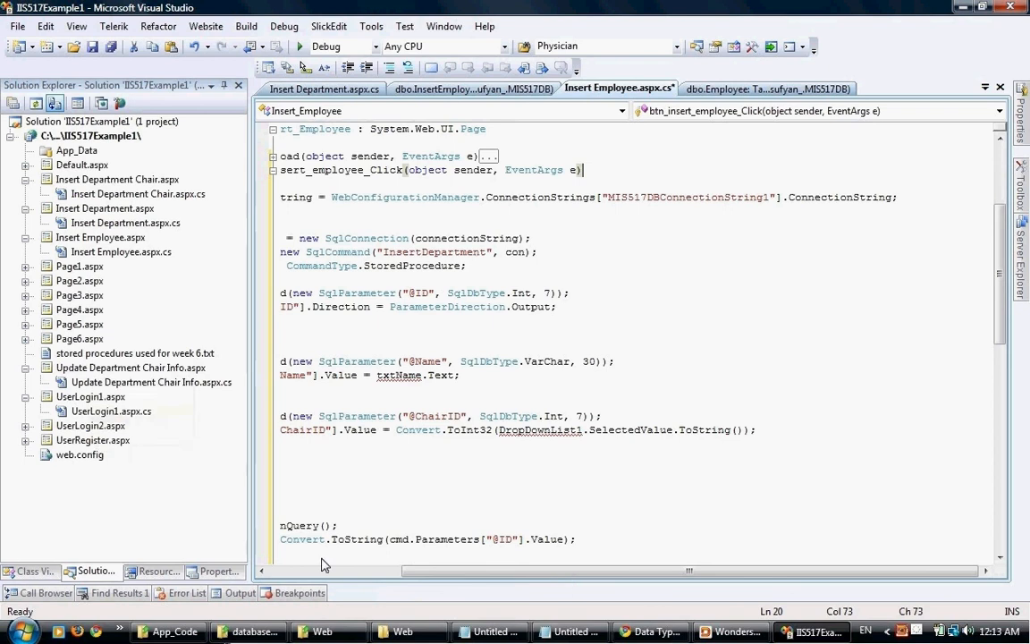
Review MIS517DBConnectionString1 in web.config, highlighting its data source and the MIS517DB catalog.
left_click(79, 455)
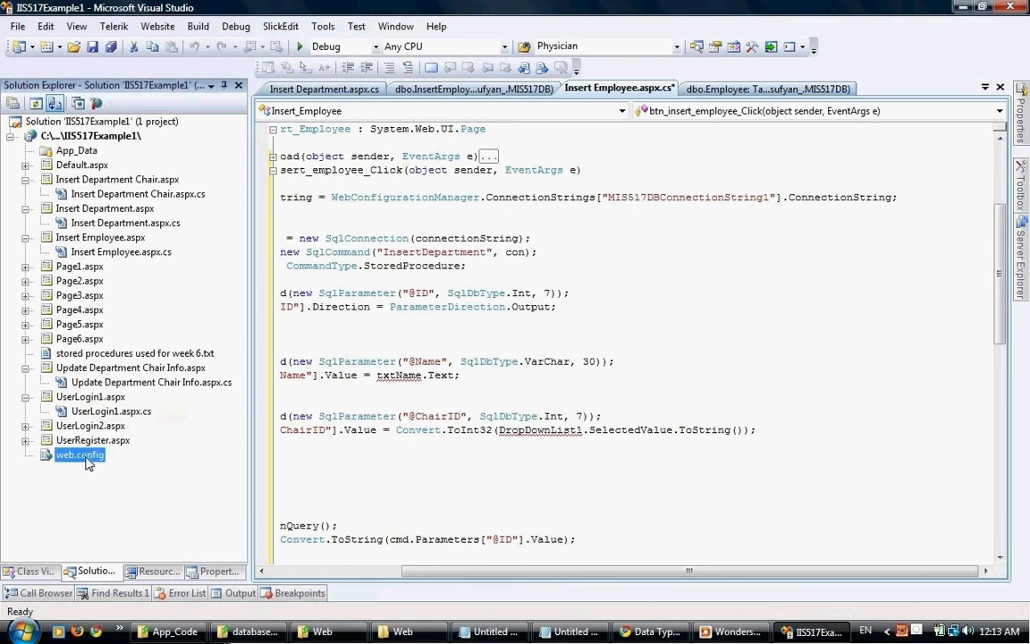
double_click(79, 455)
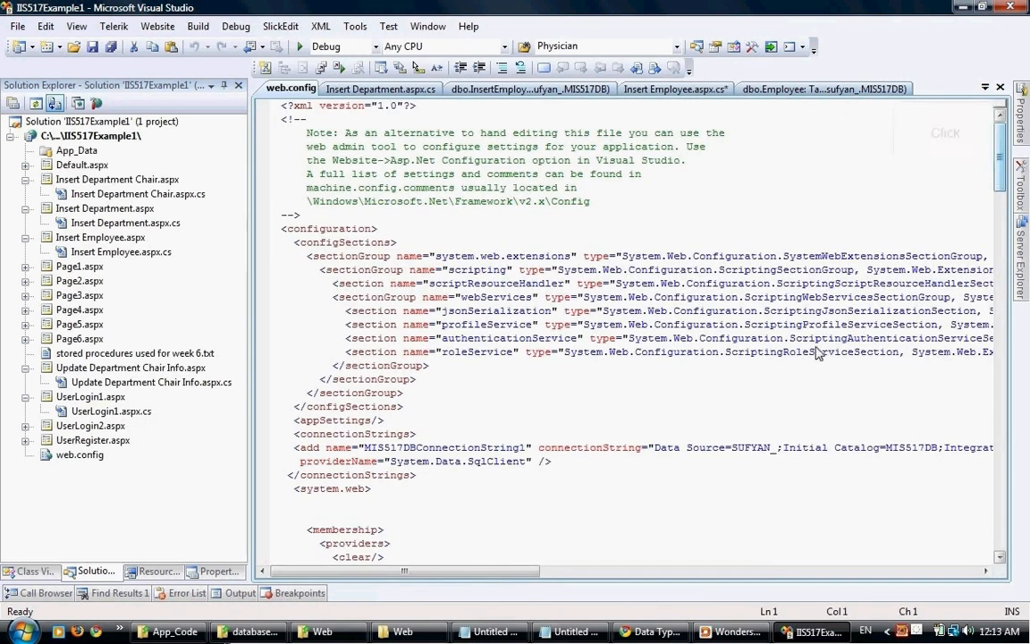
scroll("down", 3)
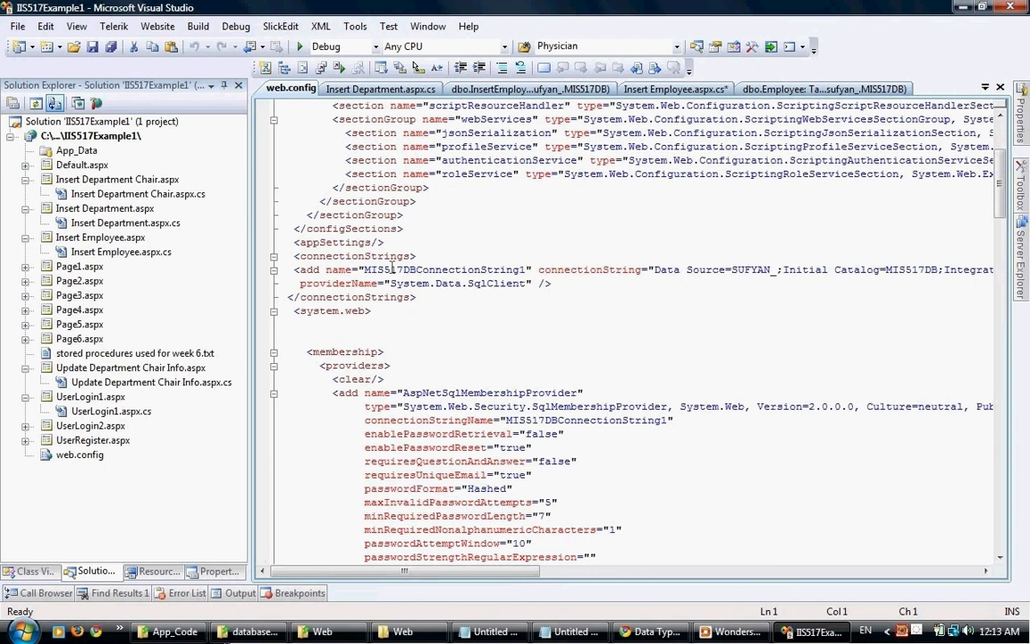
double_click(444, 268)
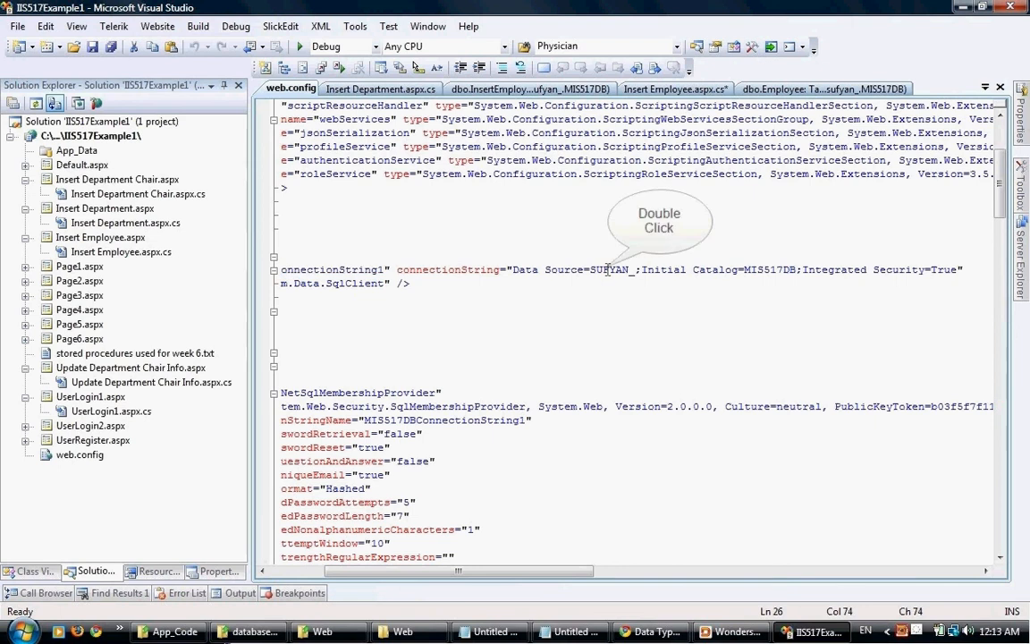
double_click(608, 268)
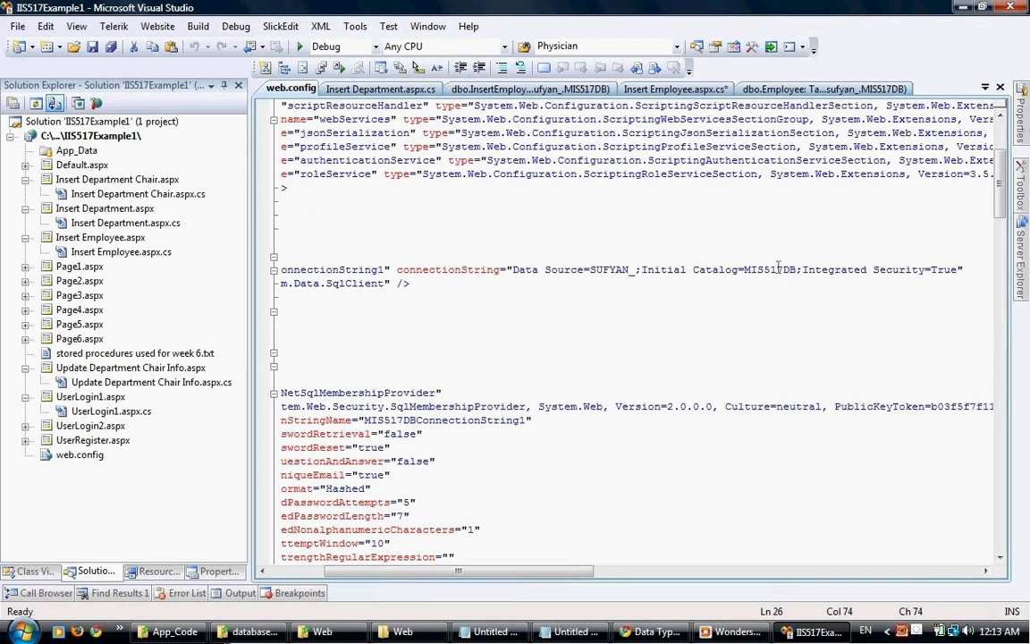
double_click(769, 269)
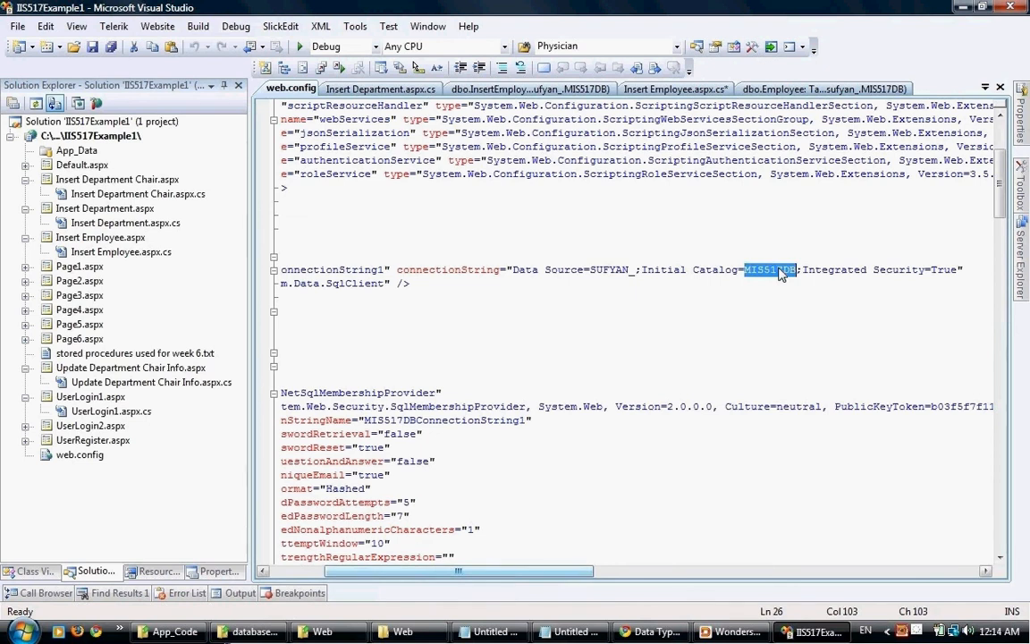
mouse_move(626, 365)
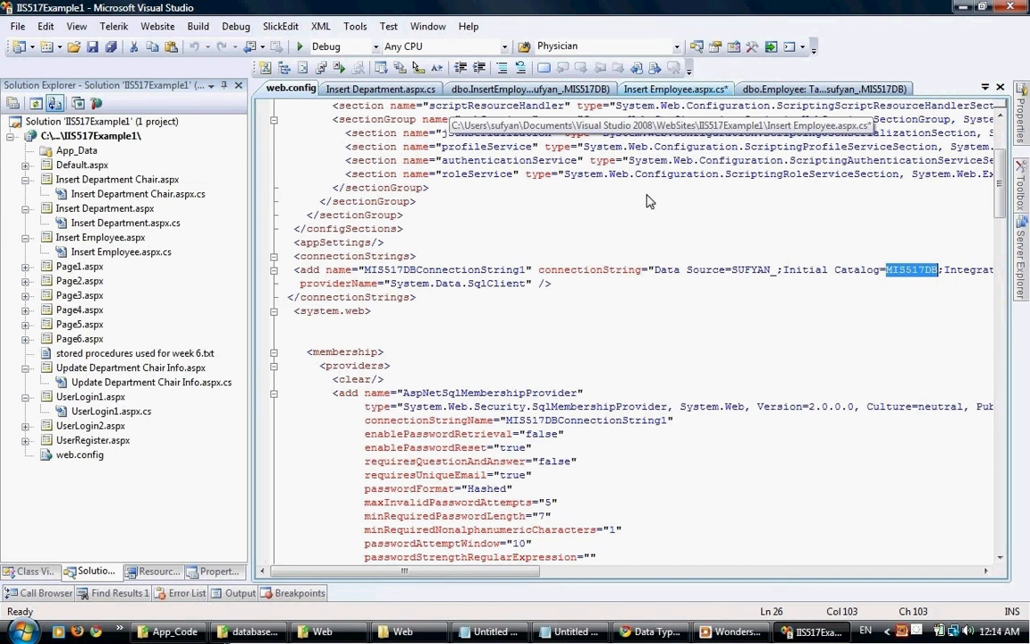
Change new SqlCommand("InsertDepartment", con) to call "InsertEmployee" in the employee handler.
left_click(676, 89)
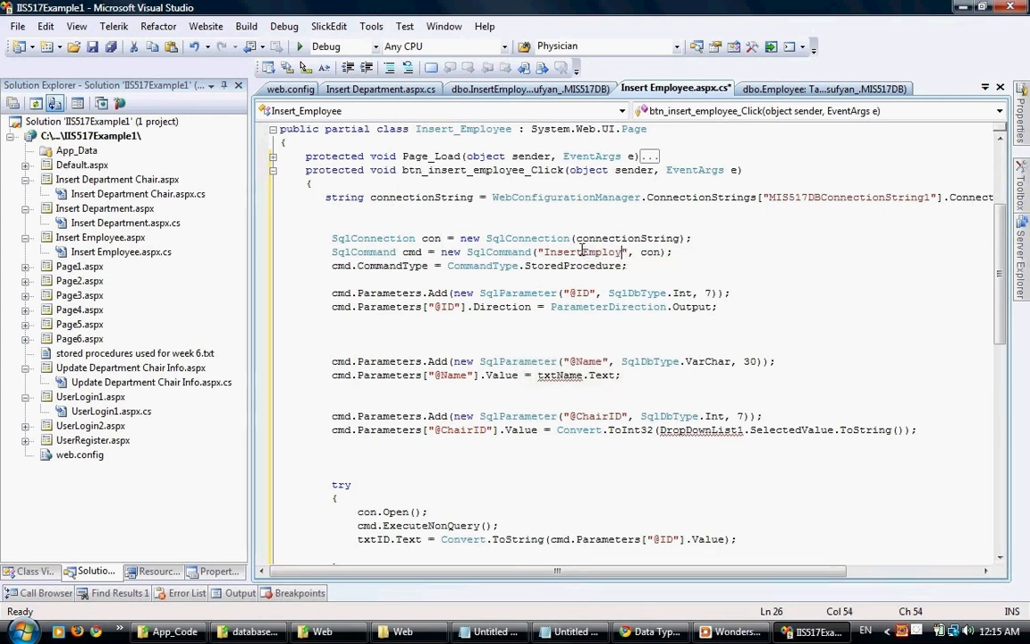
type("ee")
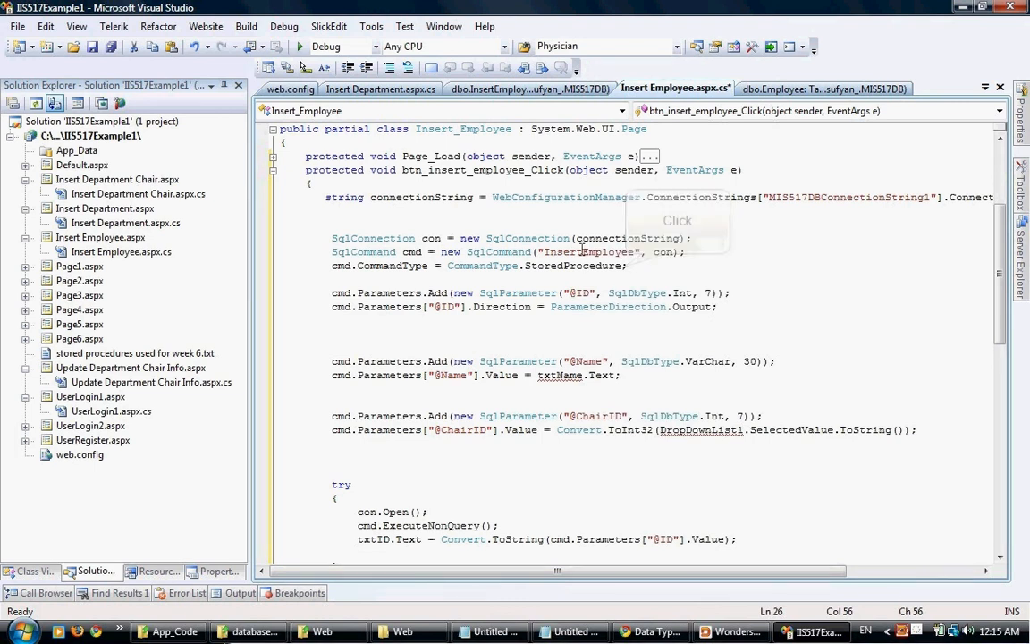
double_click(574, 265)
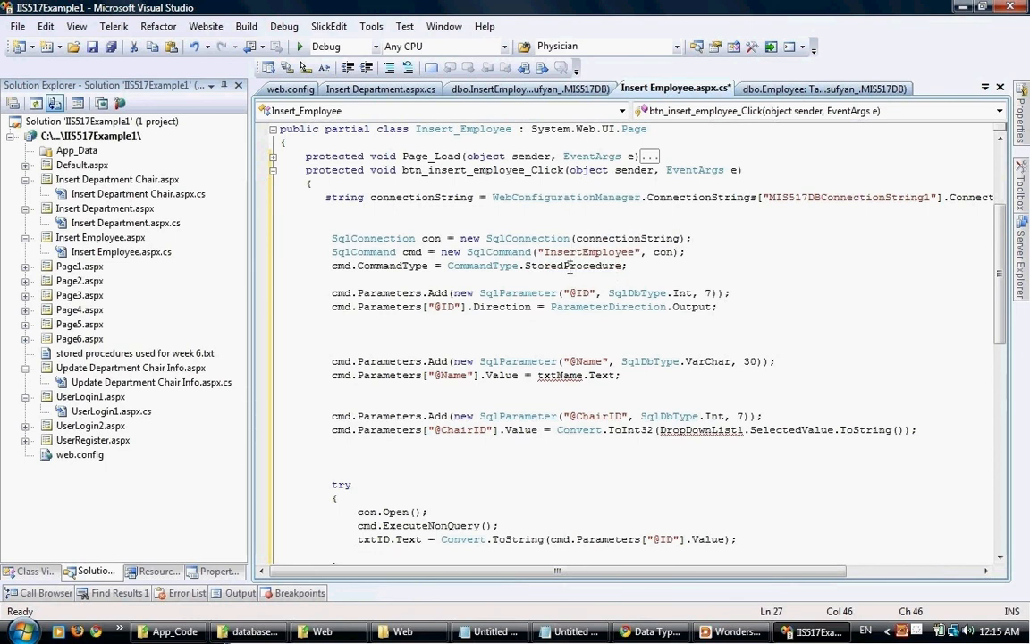
scroll("down", 3)
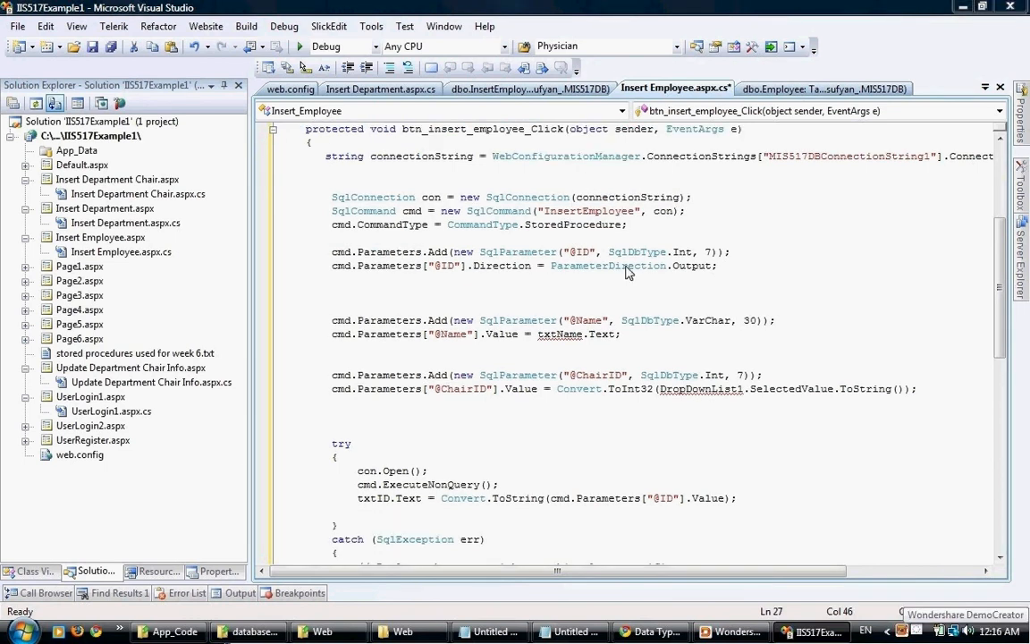